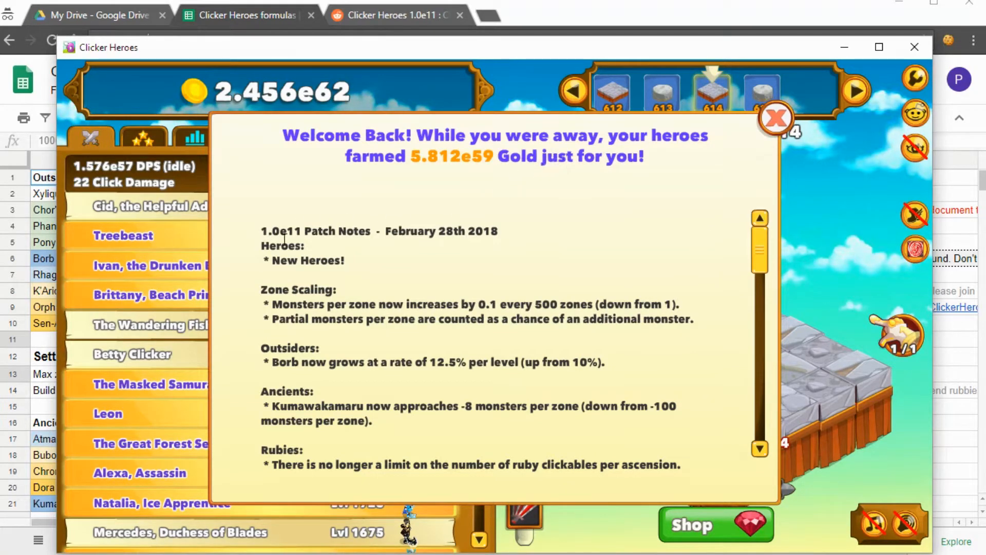
- Dismiss the Welcome Back notice and bring up the mercenaries' quest list
click(776, 118)
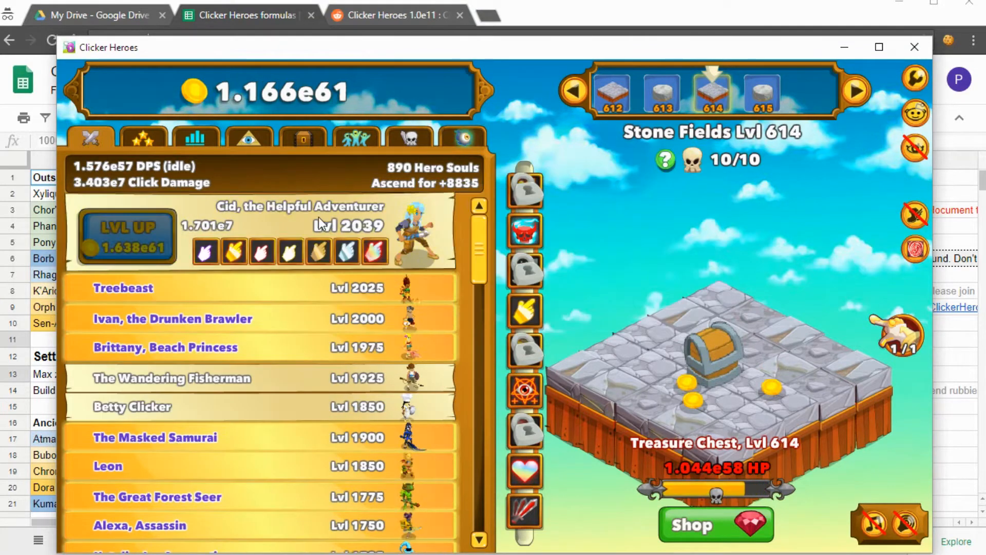
click(408, 136)
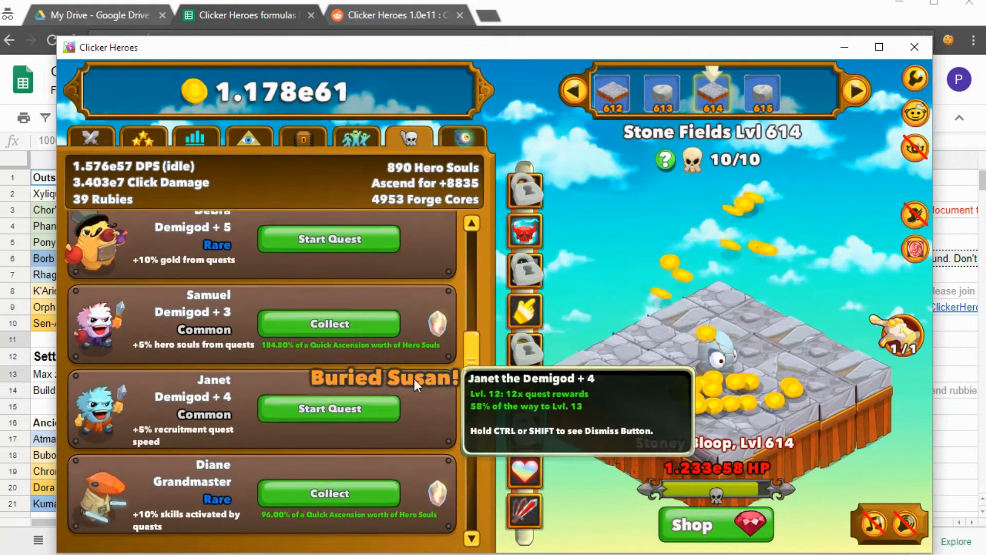
- Start a new quest for Janet and accept it, returning to the mercenaries list
click(329, 408)
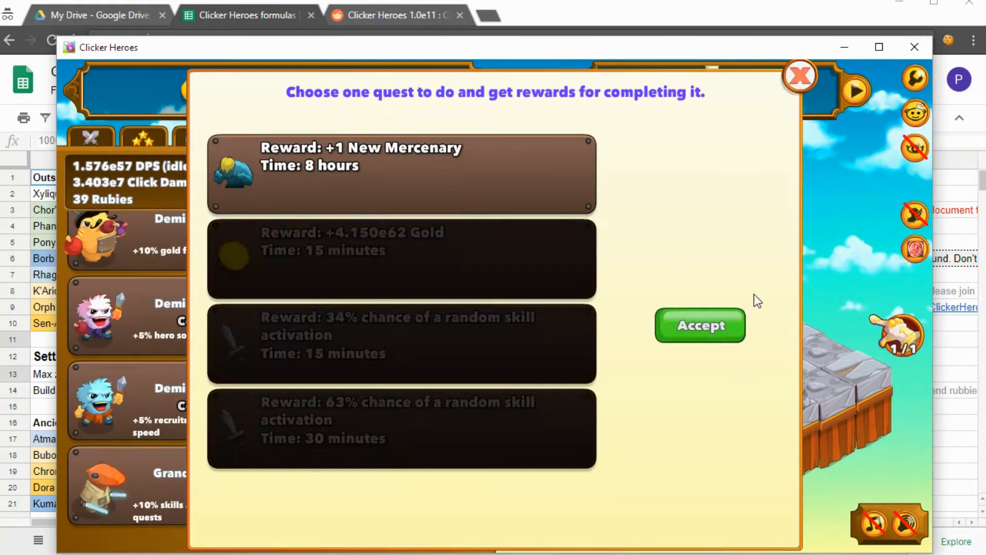
click(700, 325)
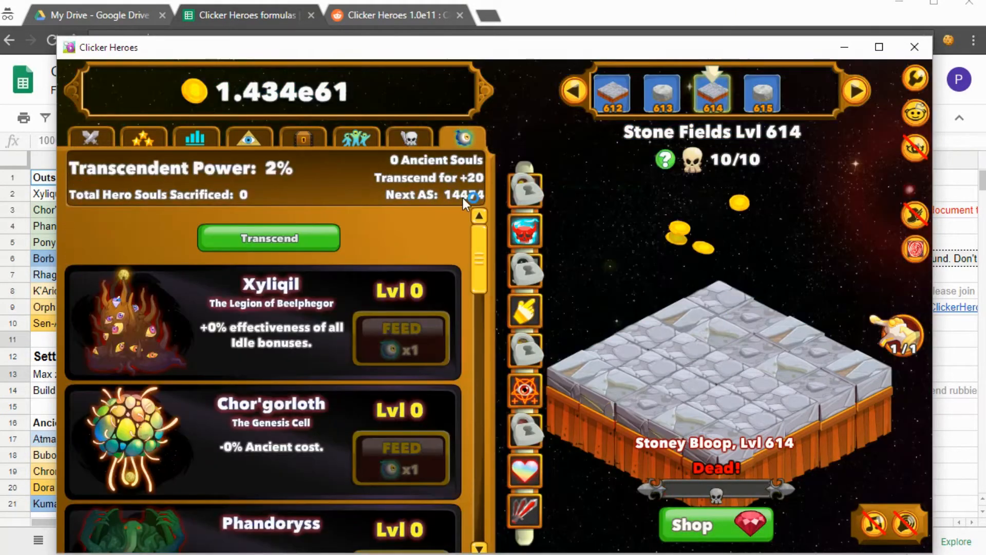
click(408, 137)
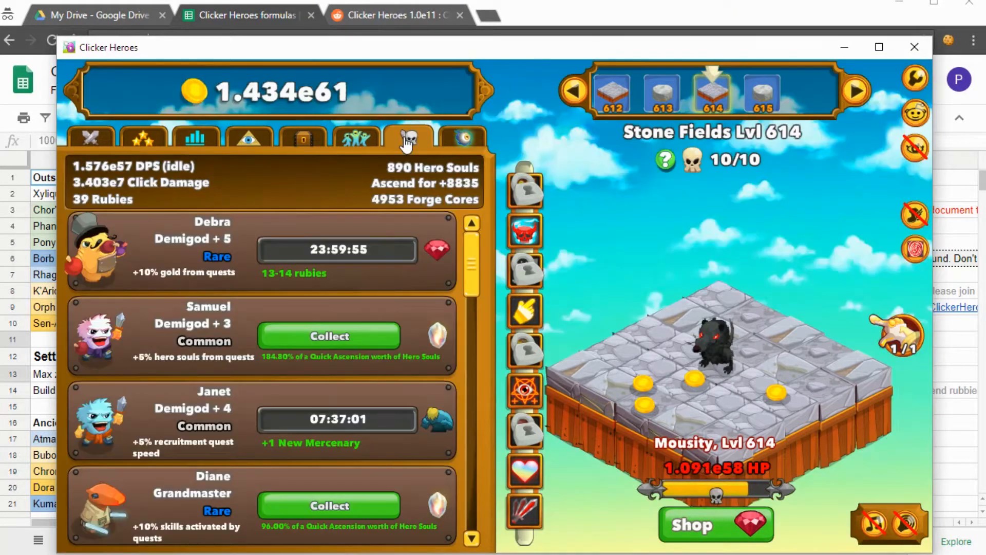
- Collect Samuel's hero soul reward and send Samuel and Diane on new quests
click(329, 334)
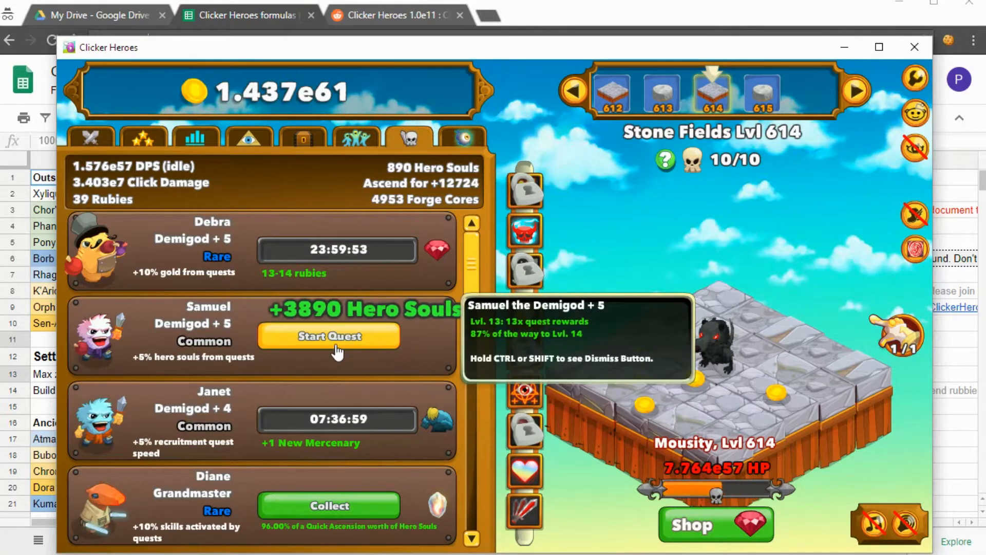
click(329, 336)
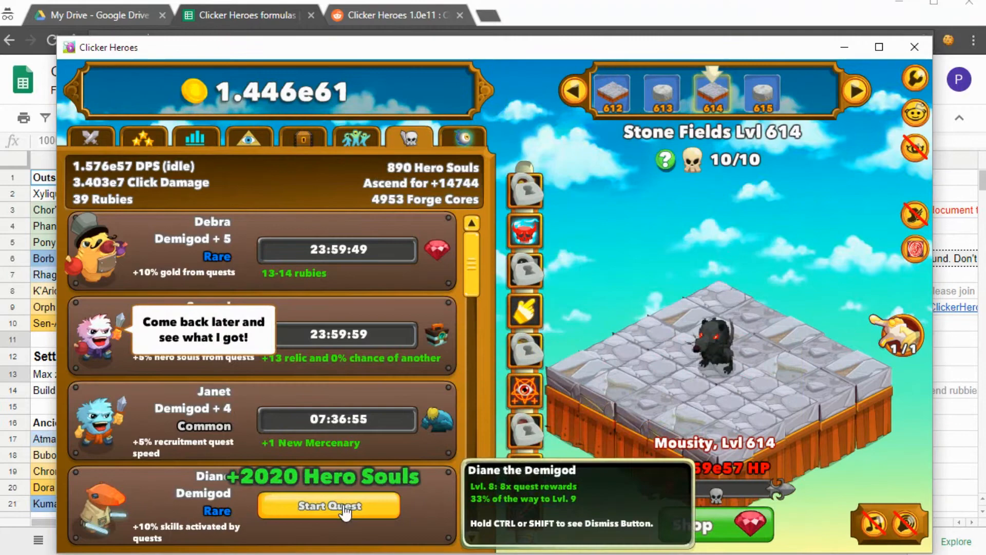
click(328, 506)
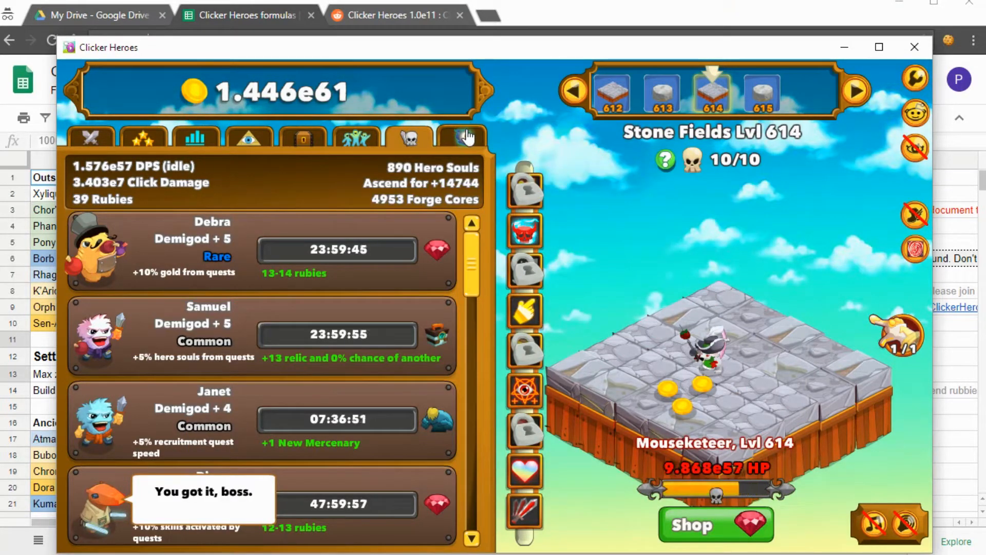
- Review the Outsiders page and the current Ancients before transcending
click(462, 137)
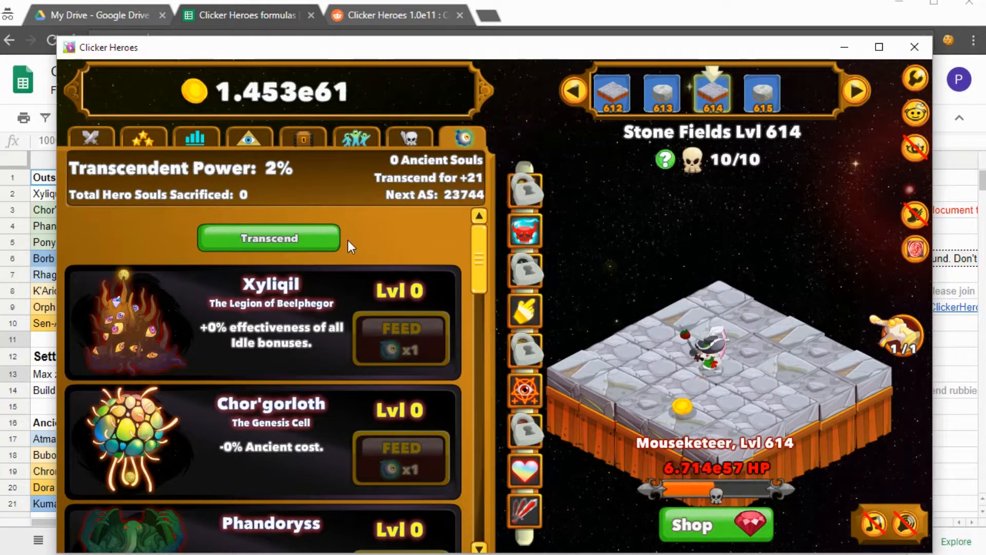
mouse_move(195, 167)
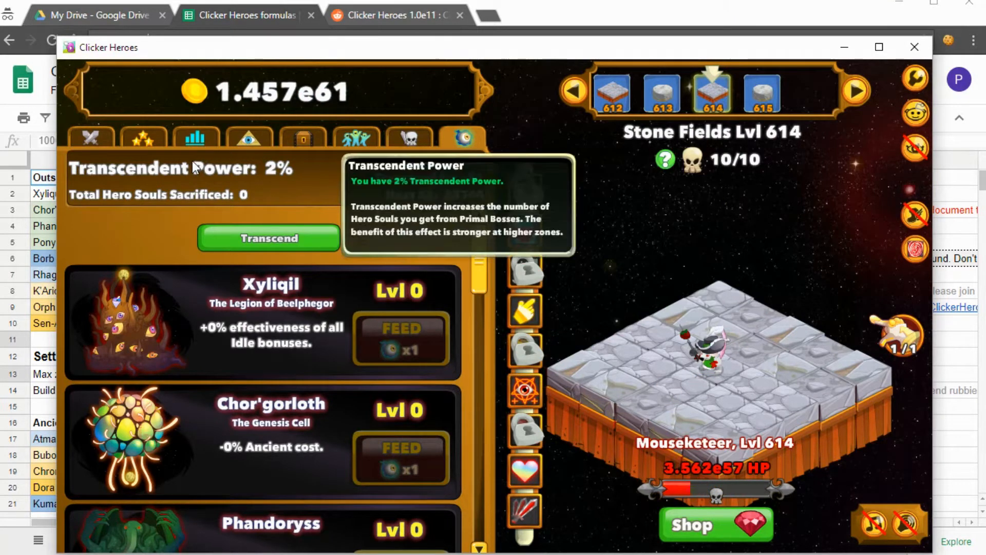
click(247, 138)
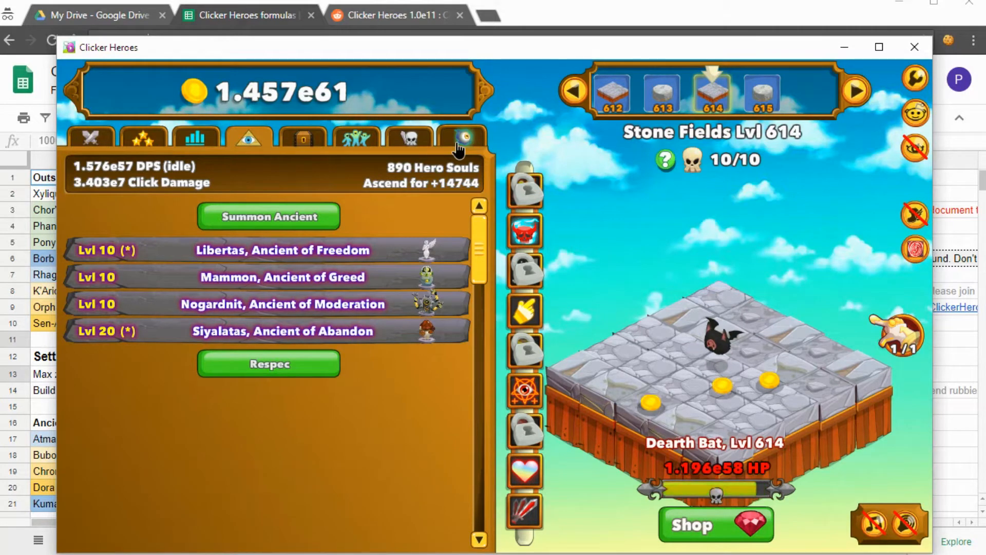
click(460, 137)
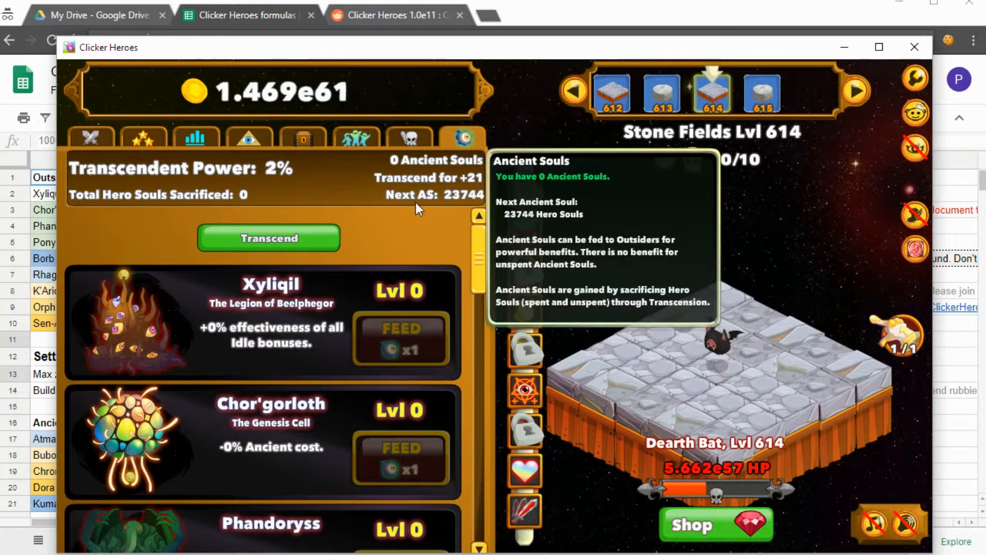
- Transcend with confirmation, then bring up the Clicker Heroes formulas spreadsheet
click(268, 237)
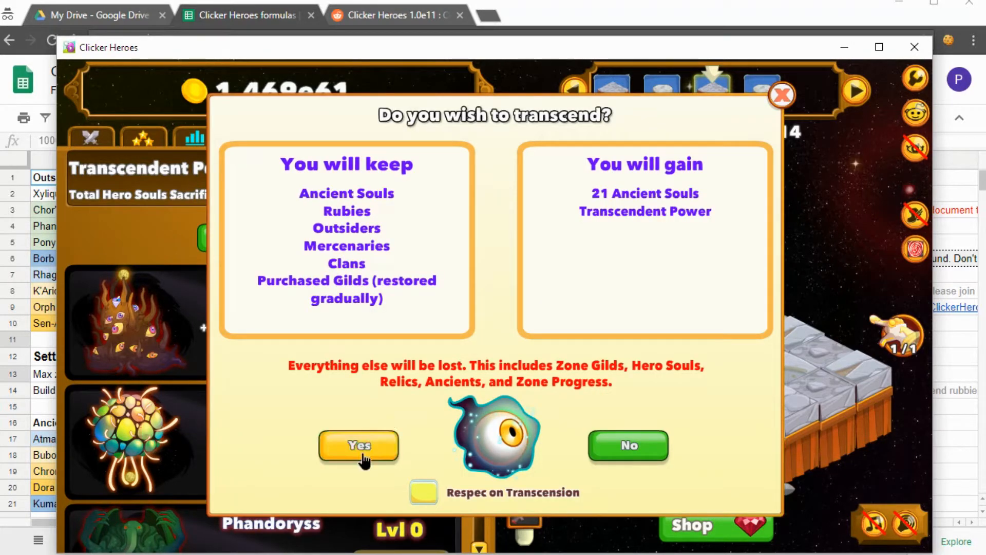
click(358, 444)
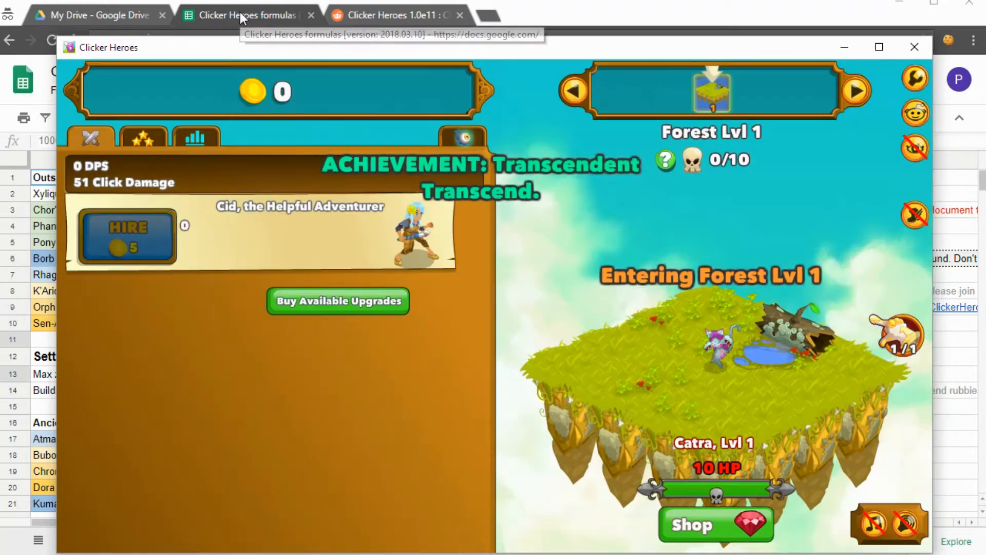
click(248, 14)
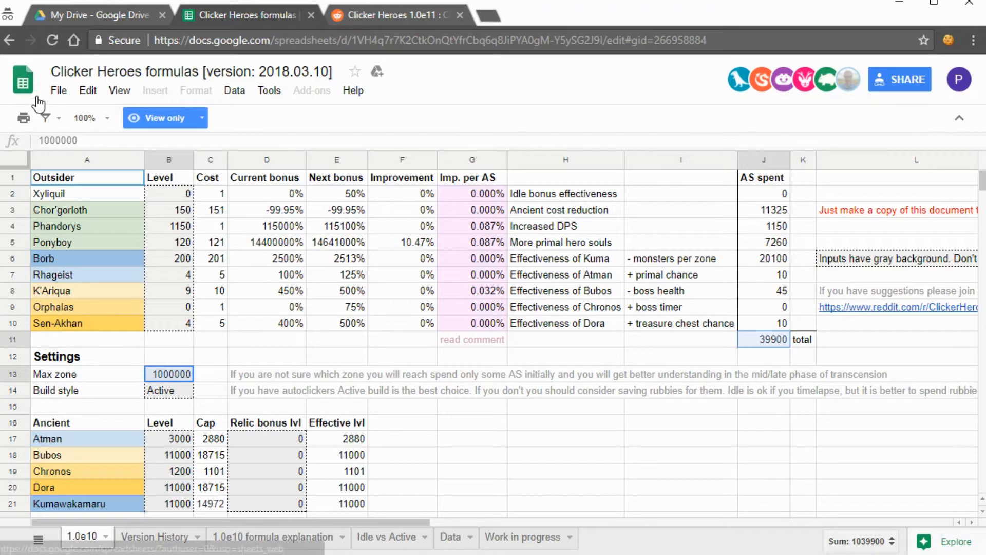
- Make an editable copy of the formulas spreadsheet, keeping the name and My Drive folder
click(57, 90)
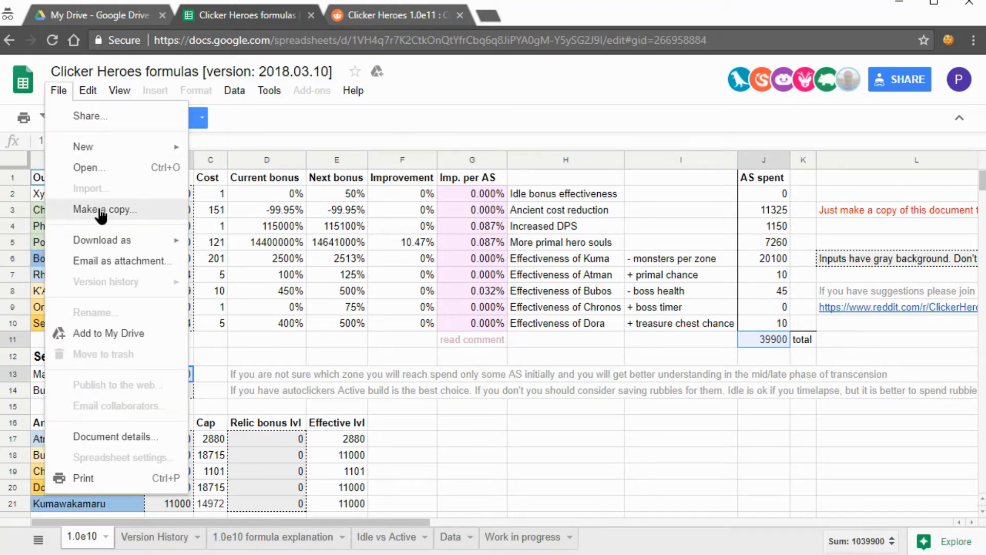
click(104, 209)
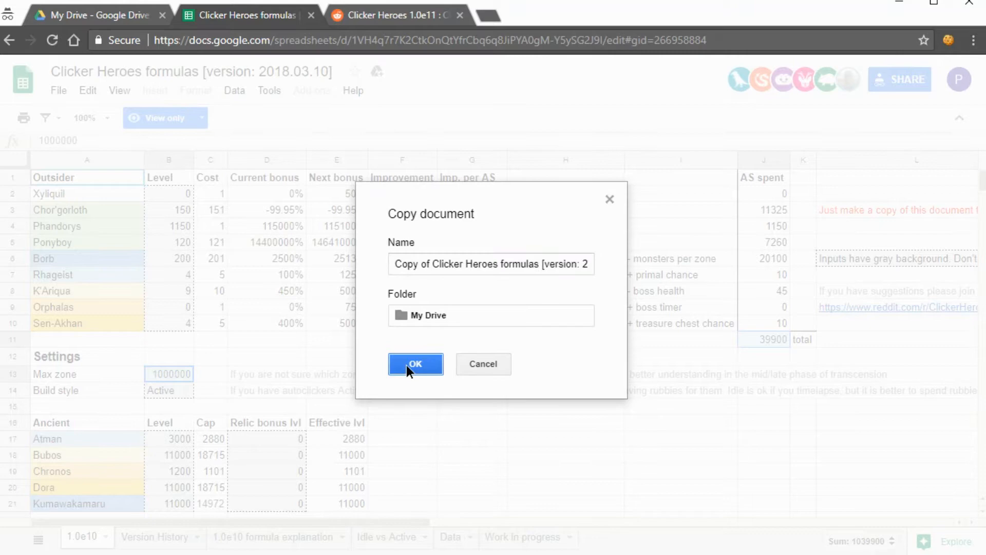
click(414, 364)
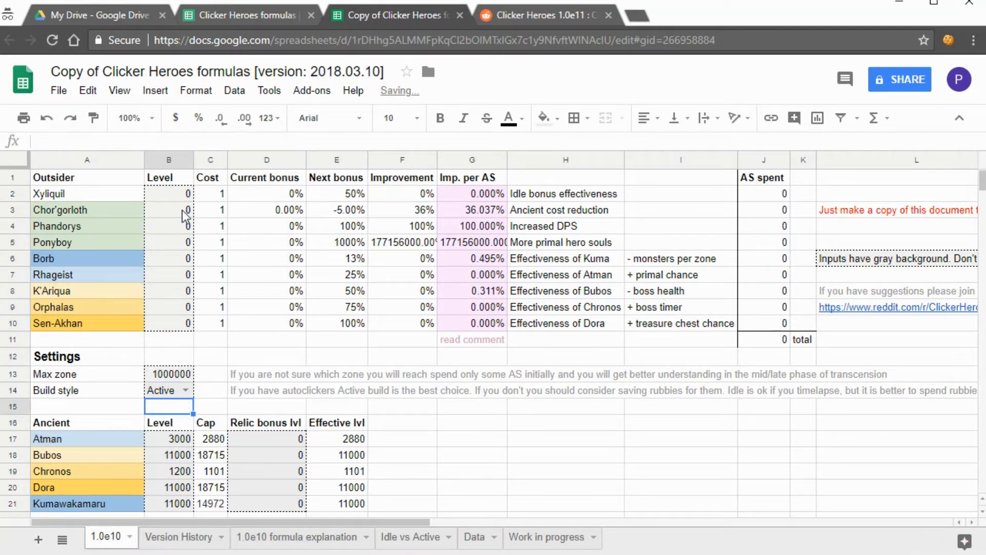
- Set the Build style to Idle and the Max zone in B13 to 615
click(167, 470)
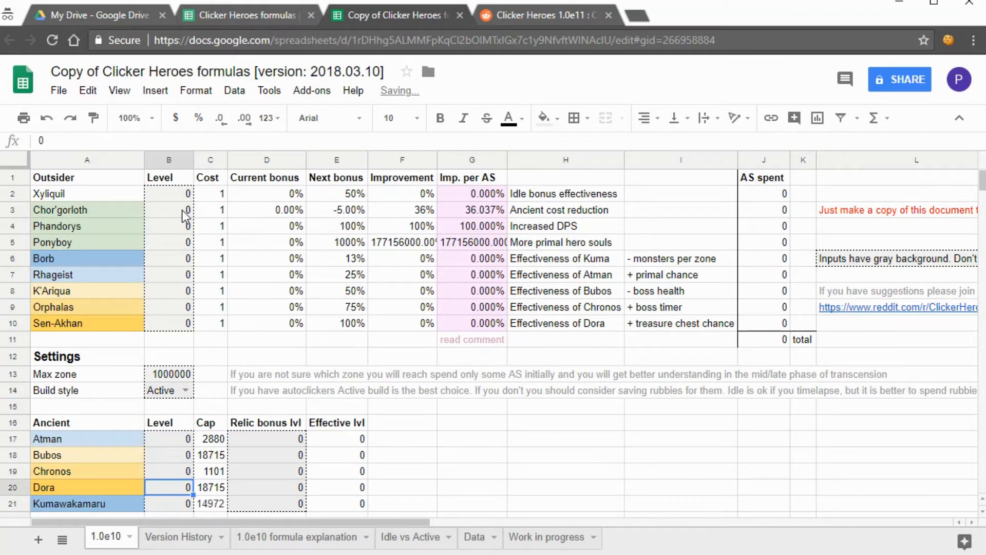
click(164, 390)
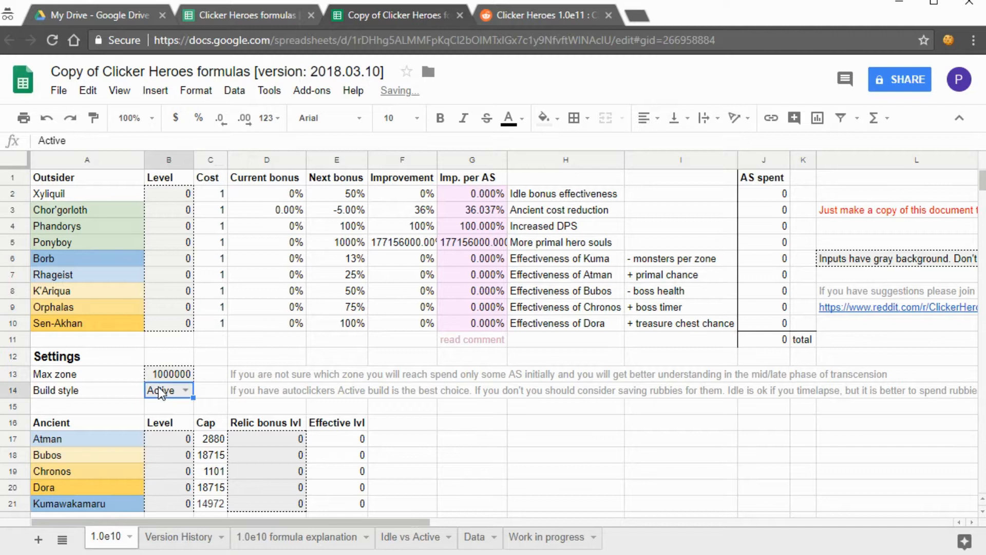
click(168, 391)
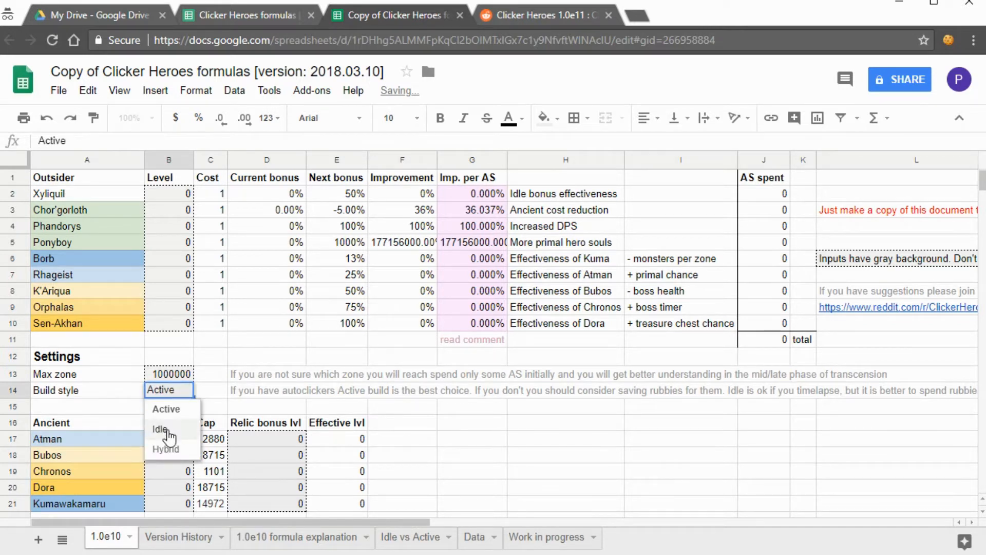
click(159, 429)
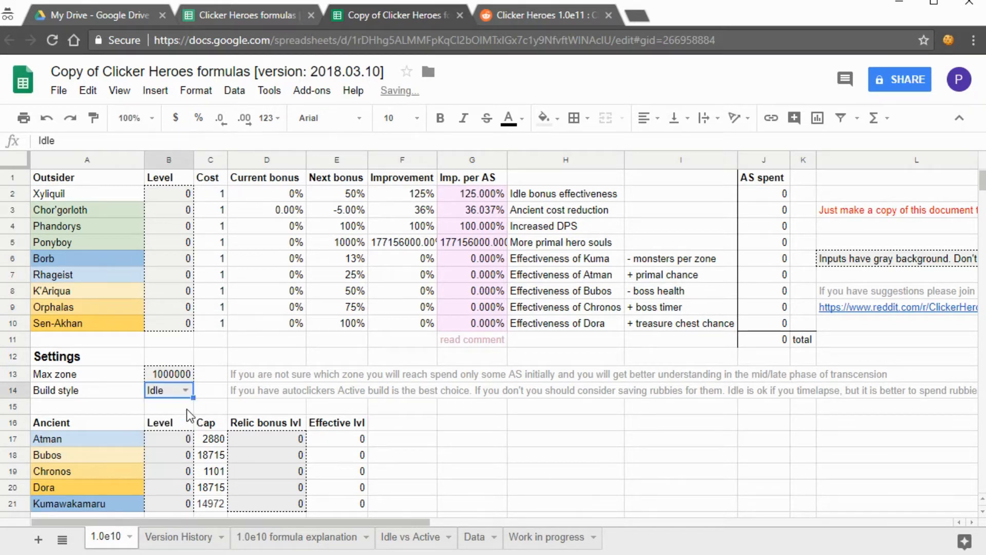
click(169, 374)
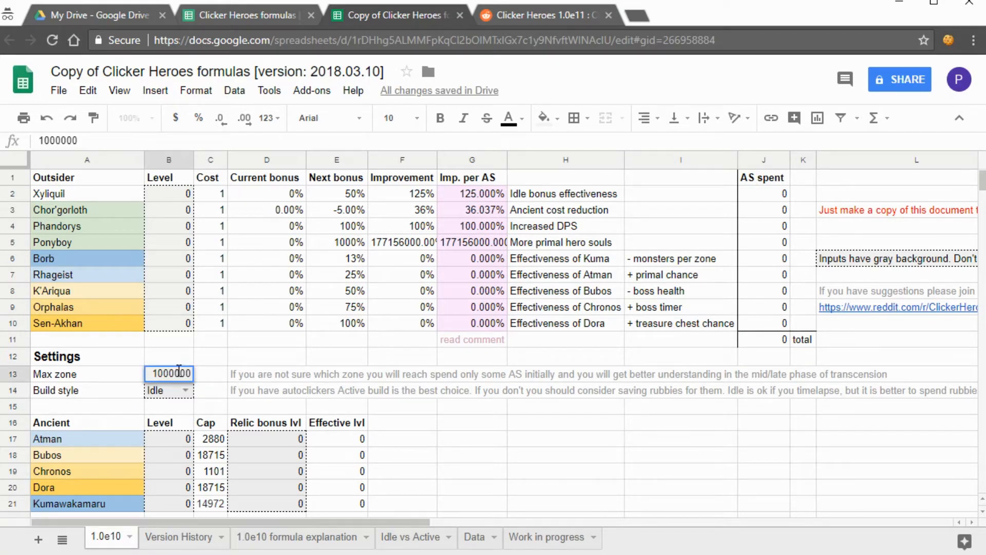
text(615)
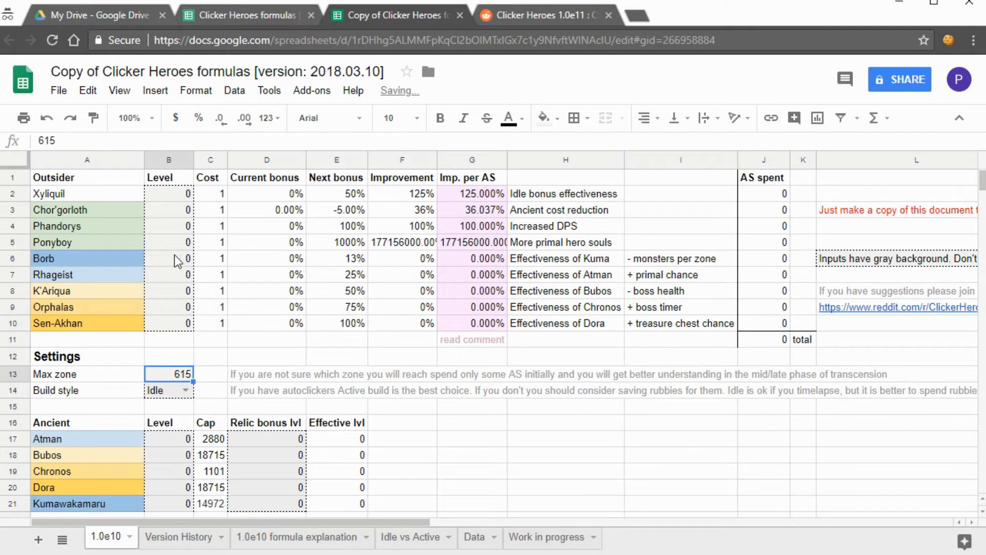
- Check the Imp. per AS formulas and raise Ponyboy's level in B5 to 1
click(471, 194)
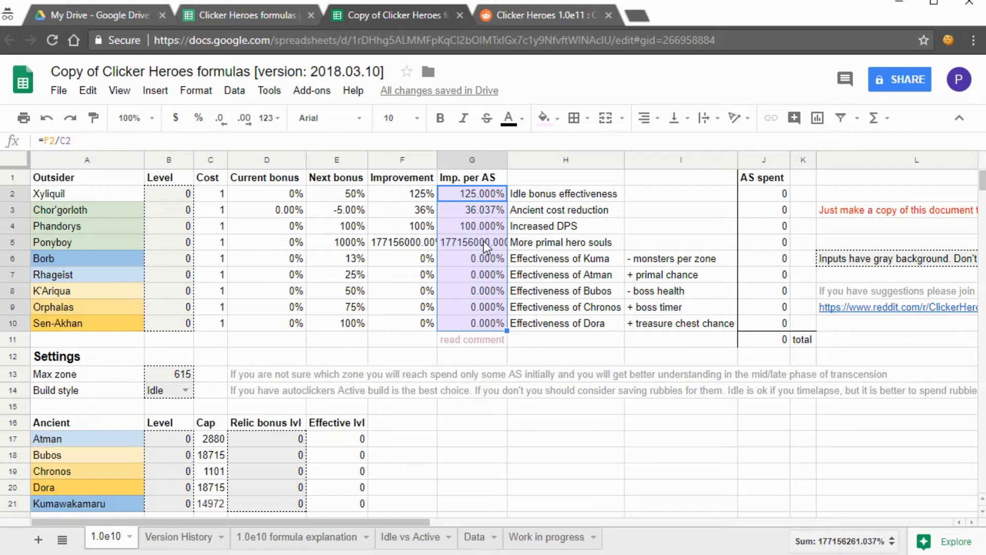
click(471, 243)
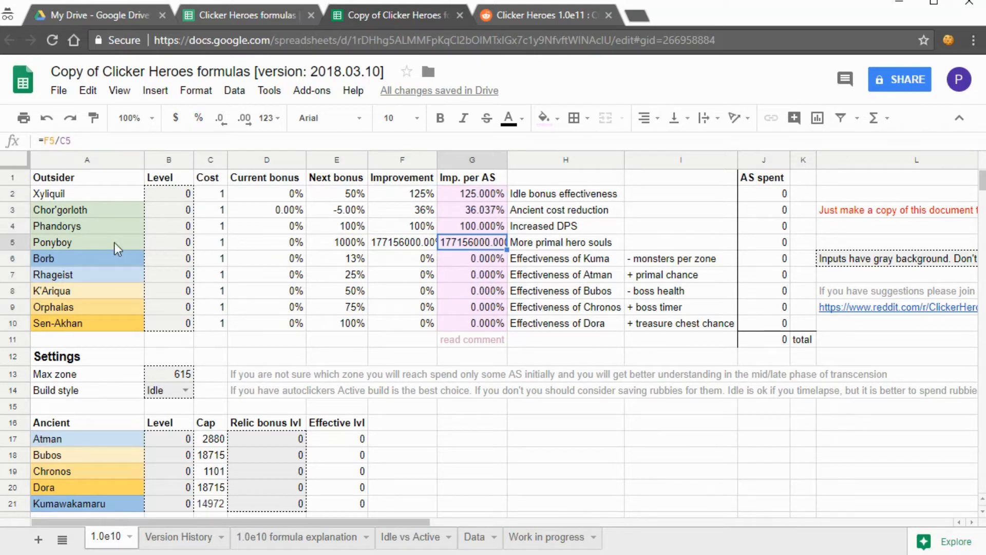
click(168, 243)
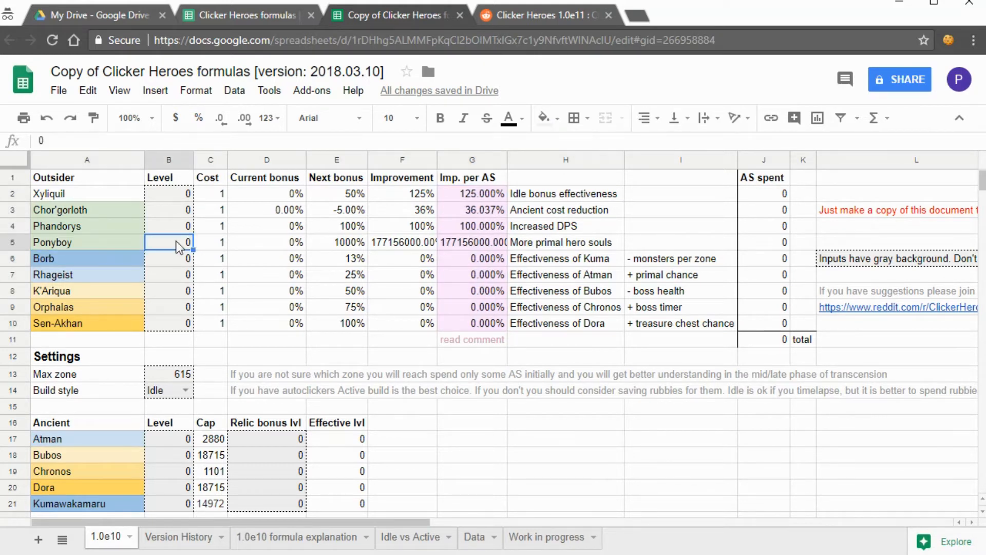
text(1)
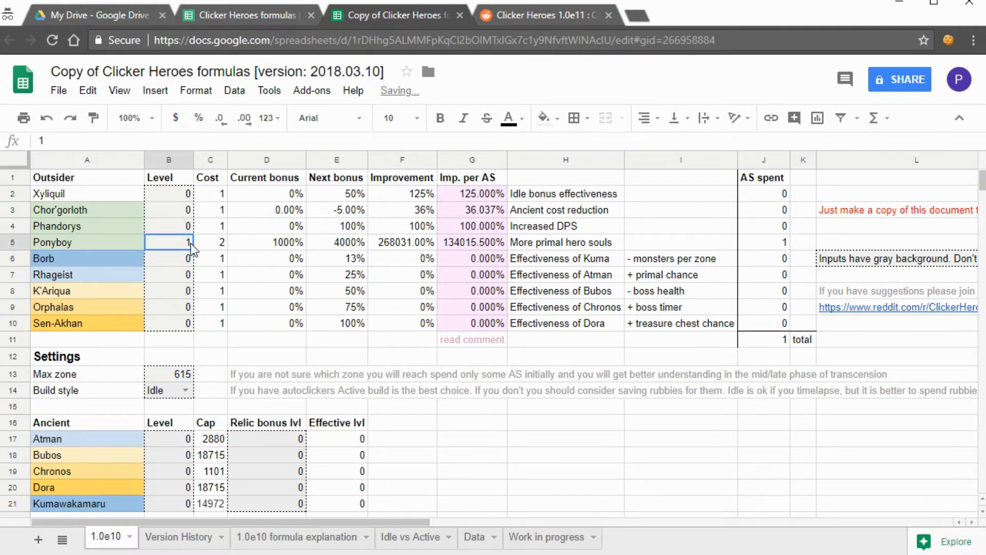
- Raise Ponyboy's level step by step toward 6 and set Xyliquil and Phandorys to 1
text(2)
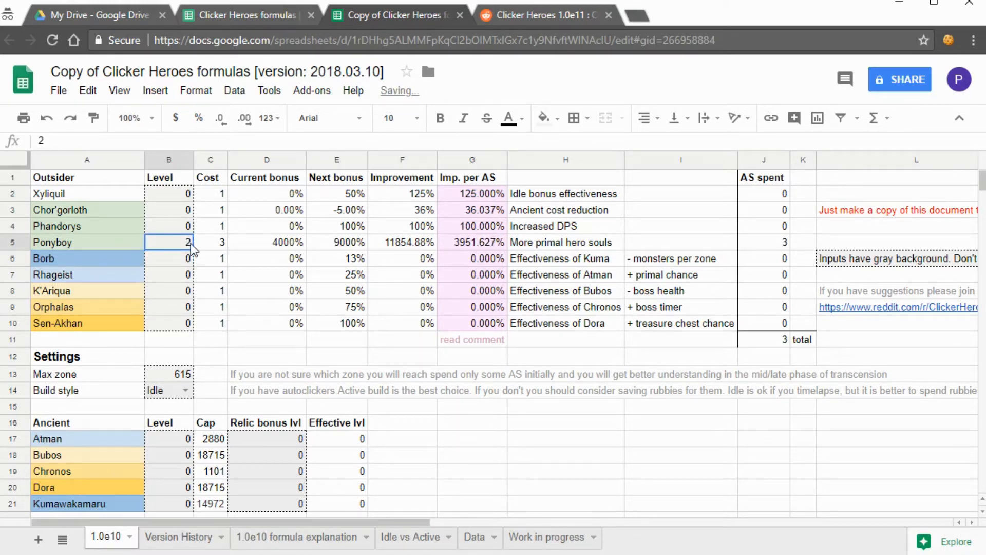
text(3)
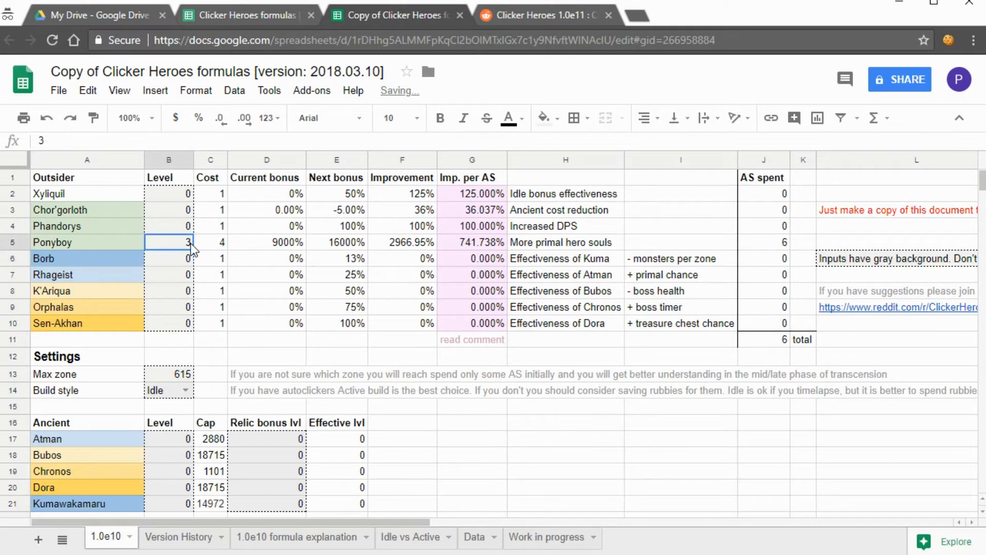
text(4)
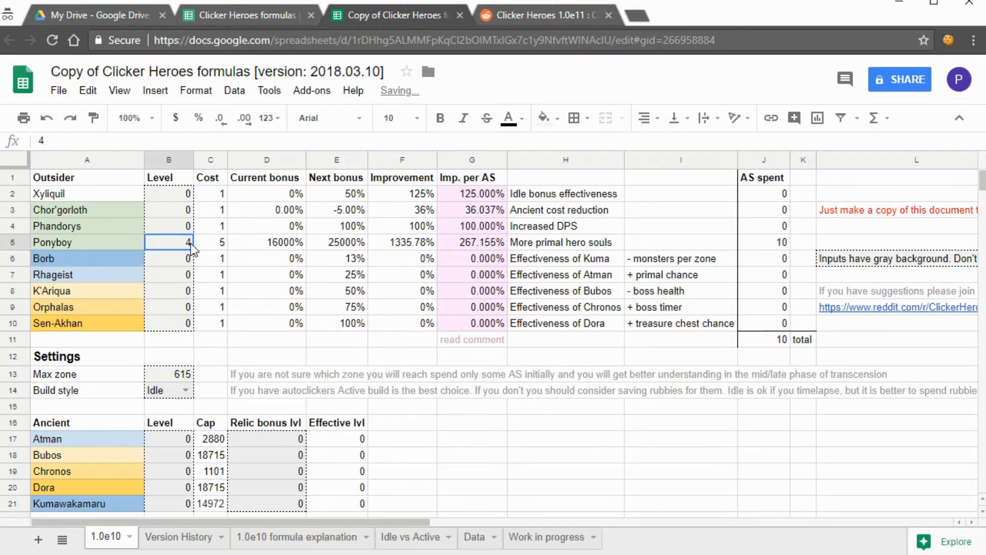
text(5)
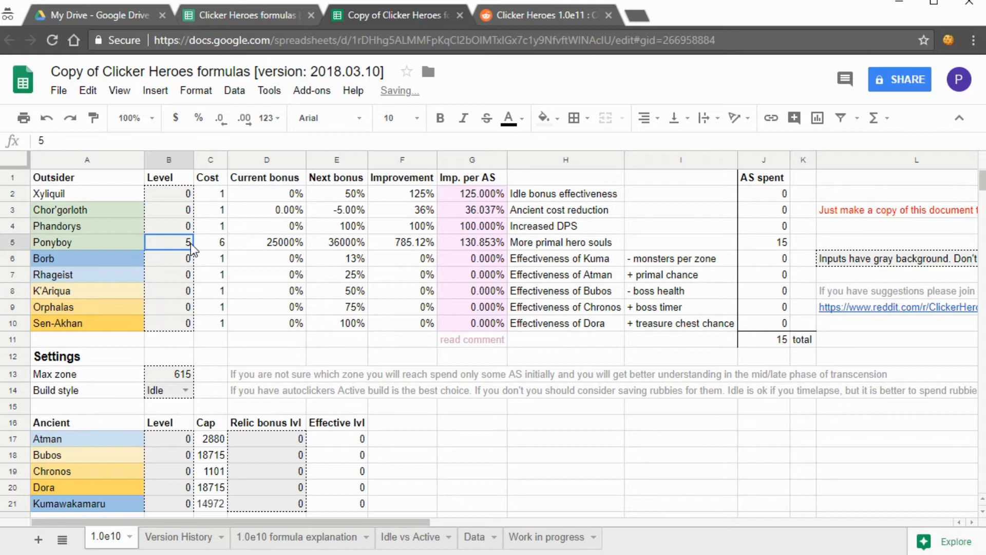
click(168, 258)
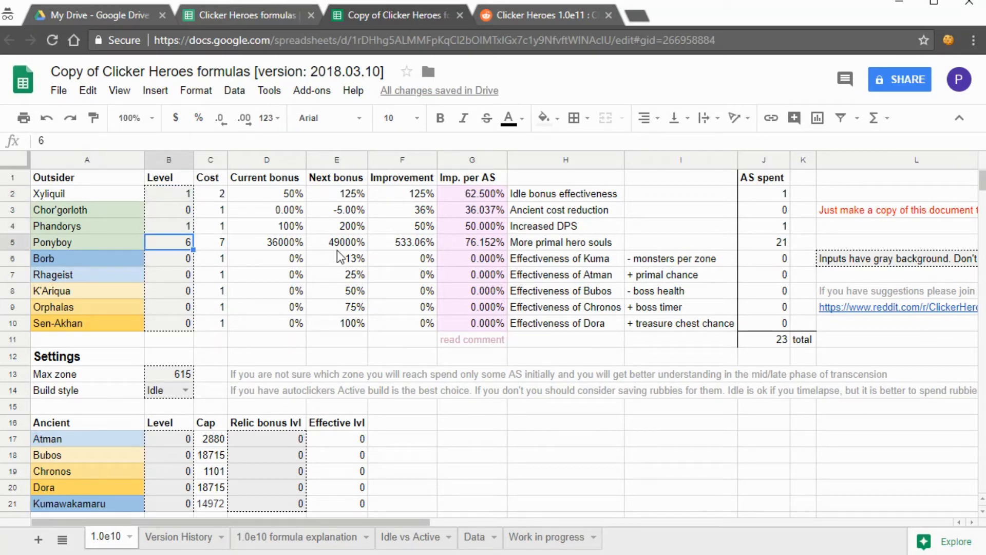
- Check Ponyboy's AS spent value and switch to the 1.0e10 formula explanation sheet
click(763, 242)
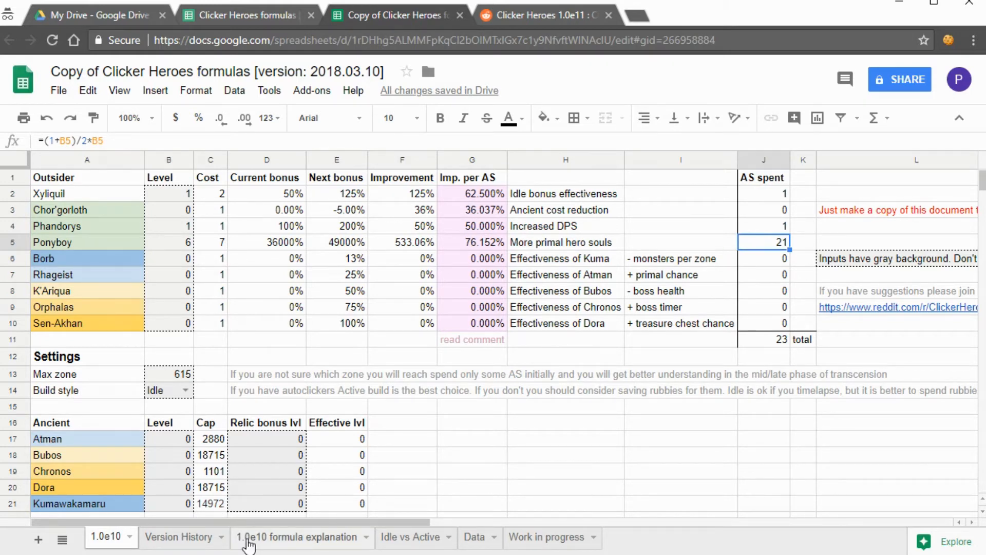
click(295, 536)
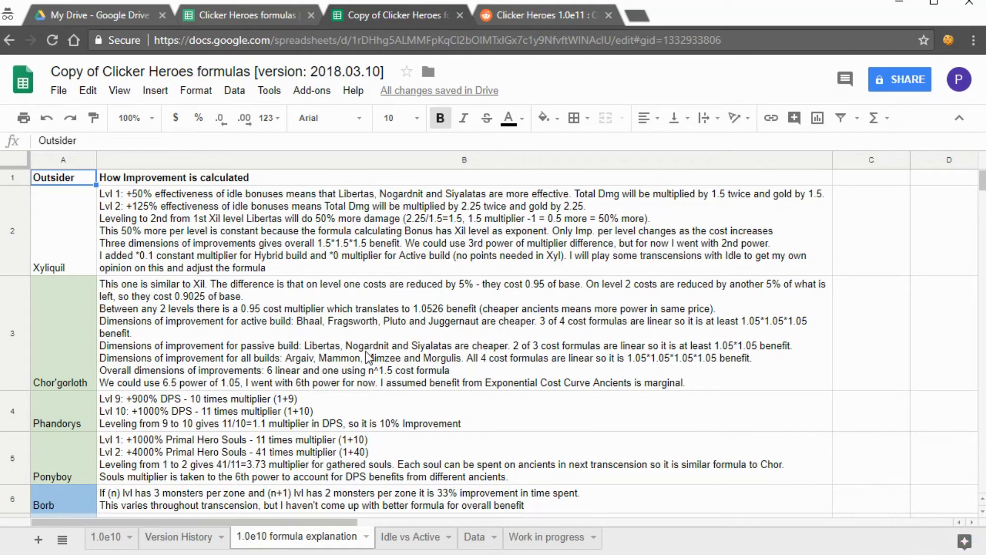
- Read Chor'gorloth's and the passive/all-builds explanation lines, then return to the 1.0e10 sheet
click(459, 333)
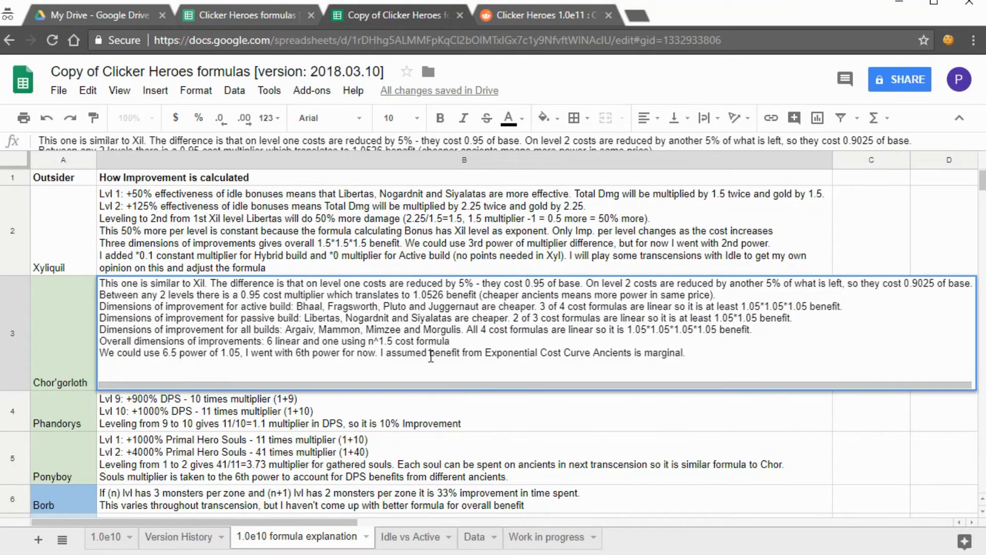
drag(99, 317, 751, 329)
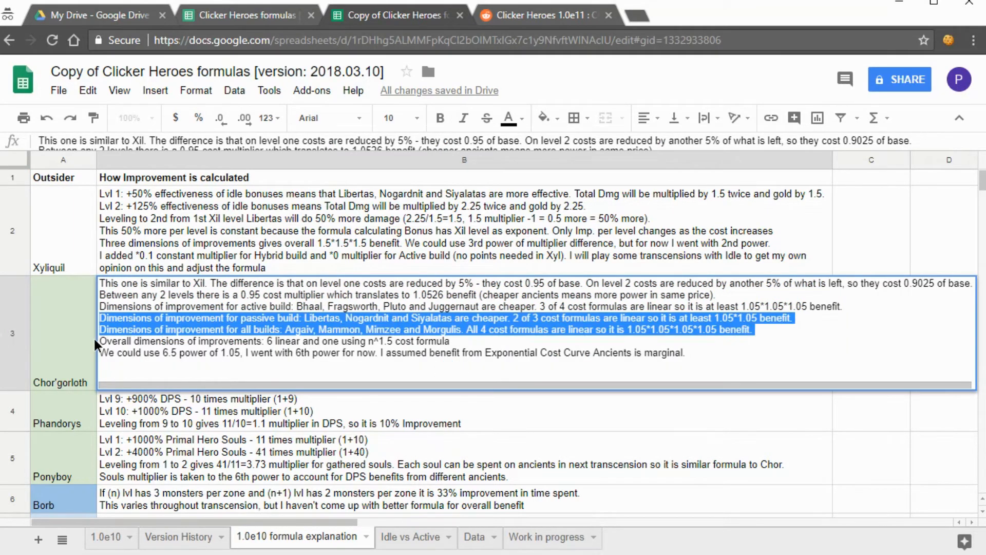
mouse_move(391, 426)
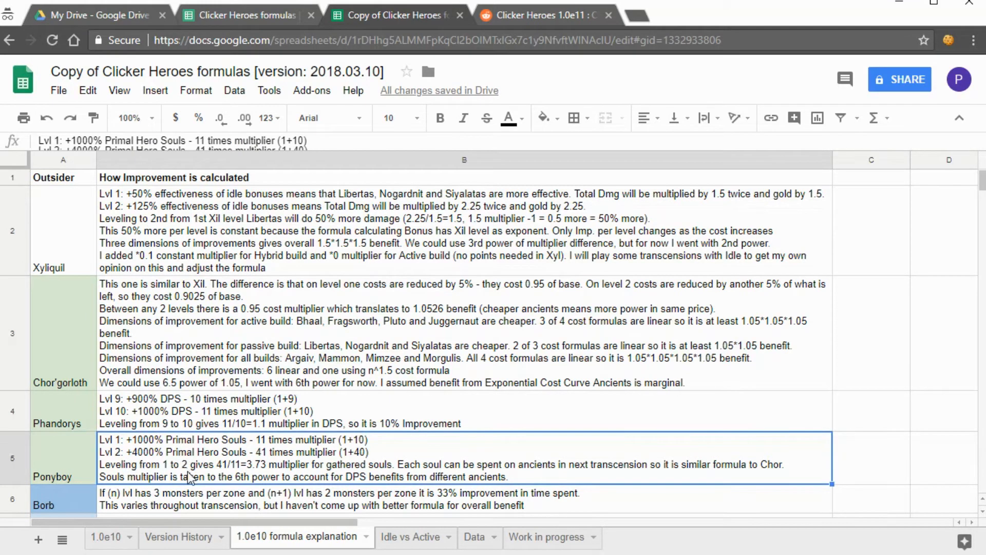
click(107, 536)
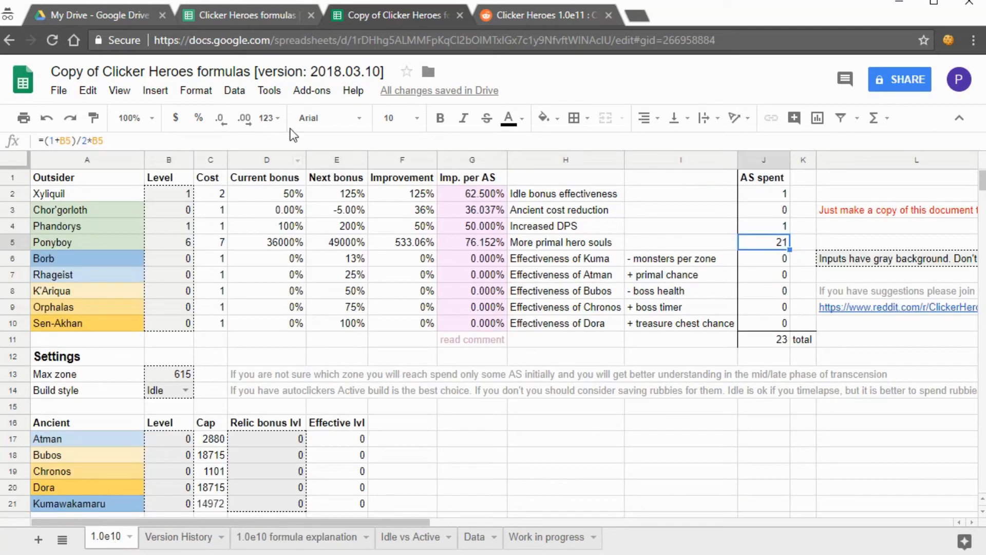
- Revisit the original view-only formulas tab and bring the Clicker Heroes game to the front
click(247, 14)
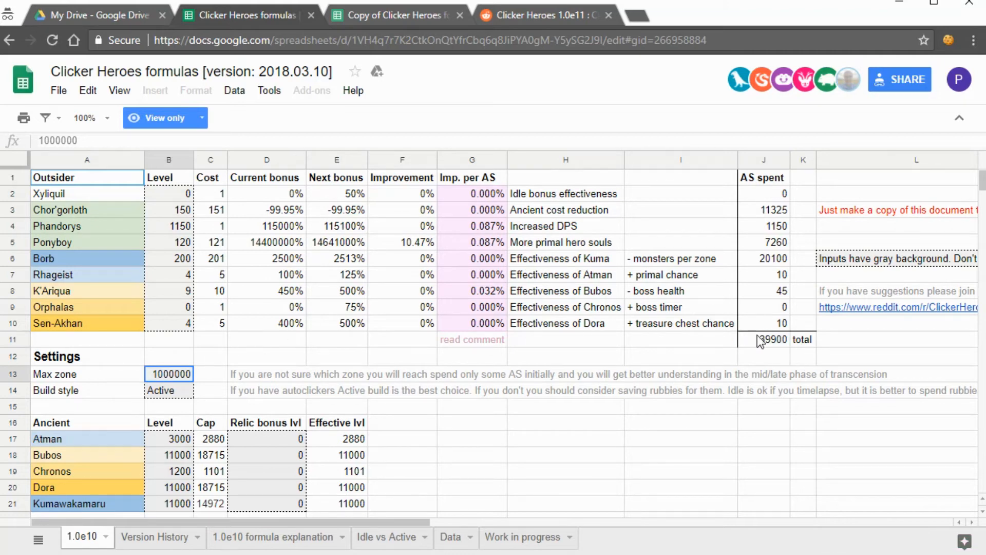
click(763, 339)
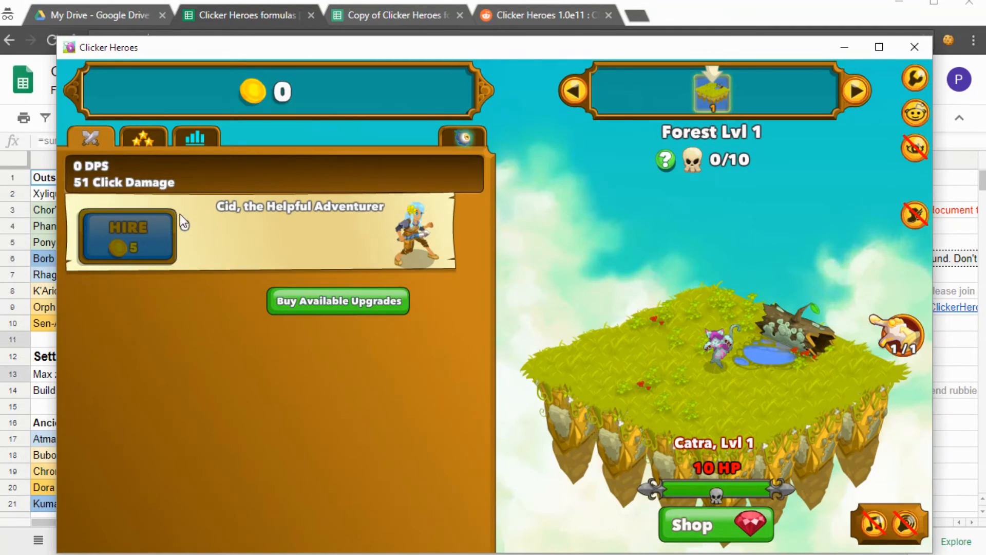
click(196, 138)
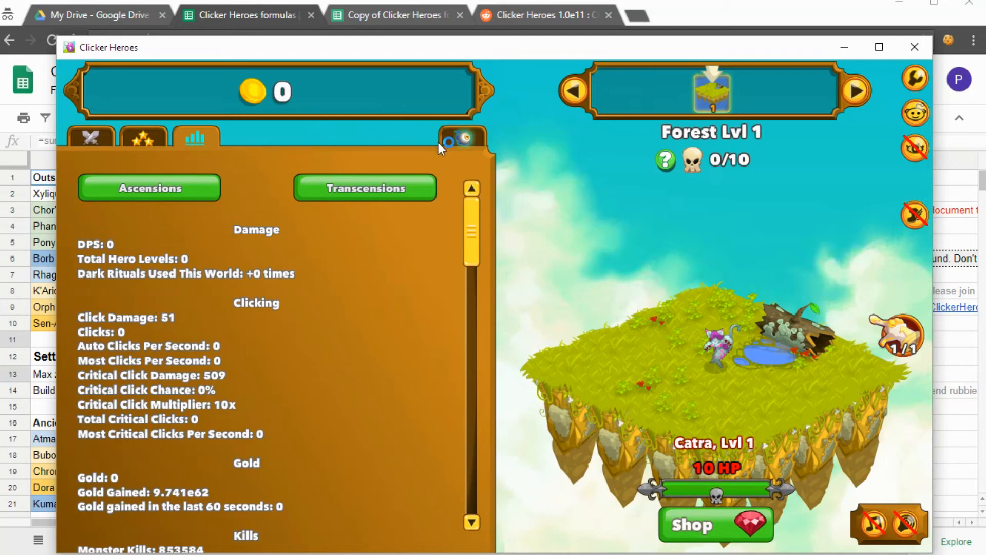
click(91, 138)
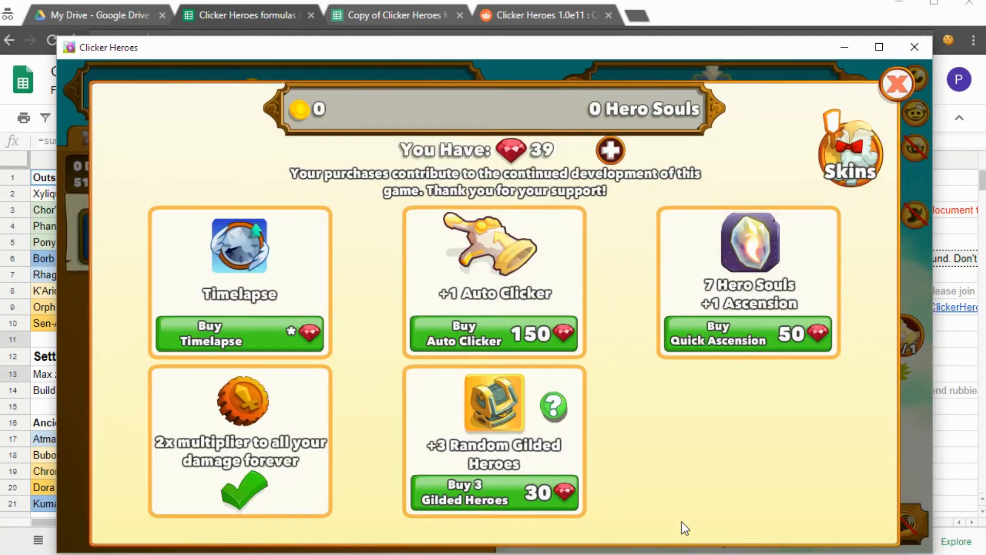
mouse_move(617, 332)
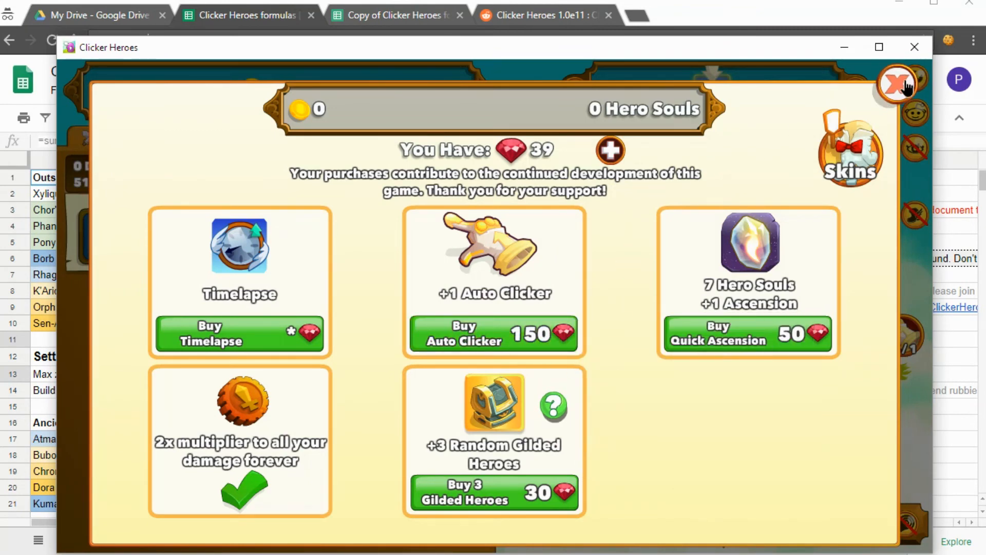
click(898, 83)
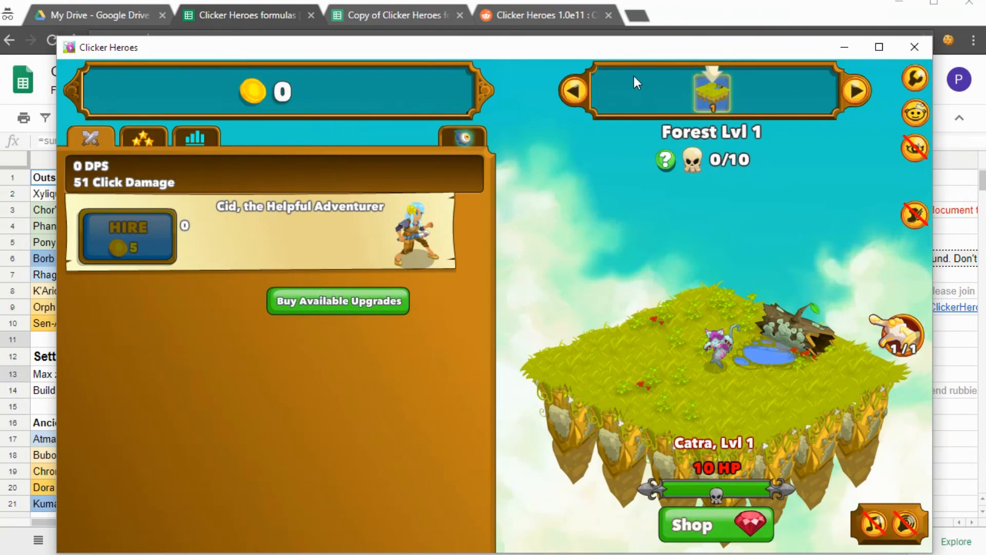